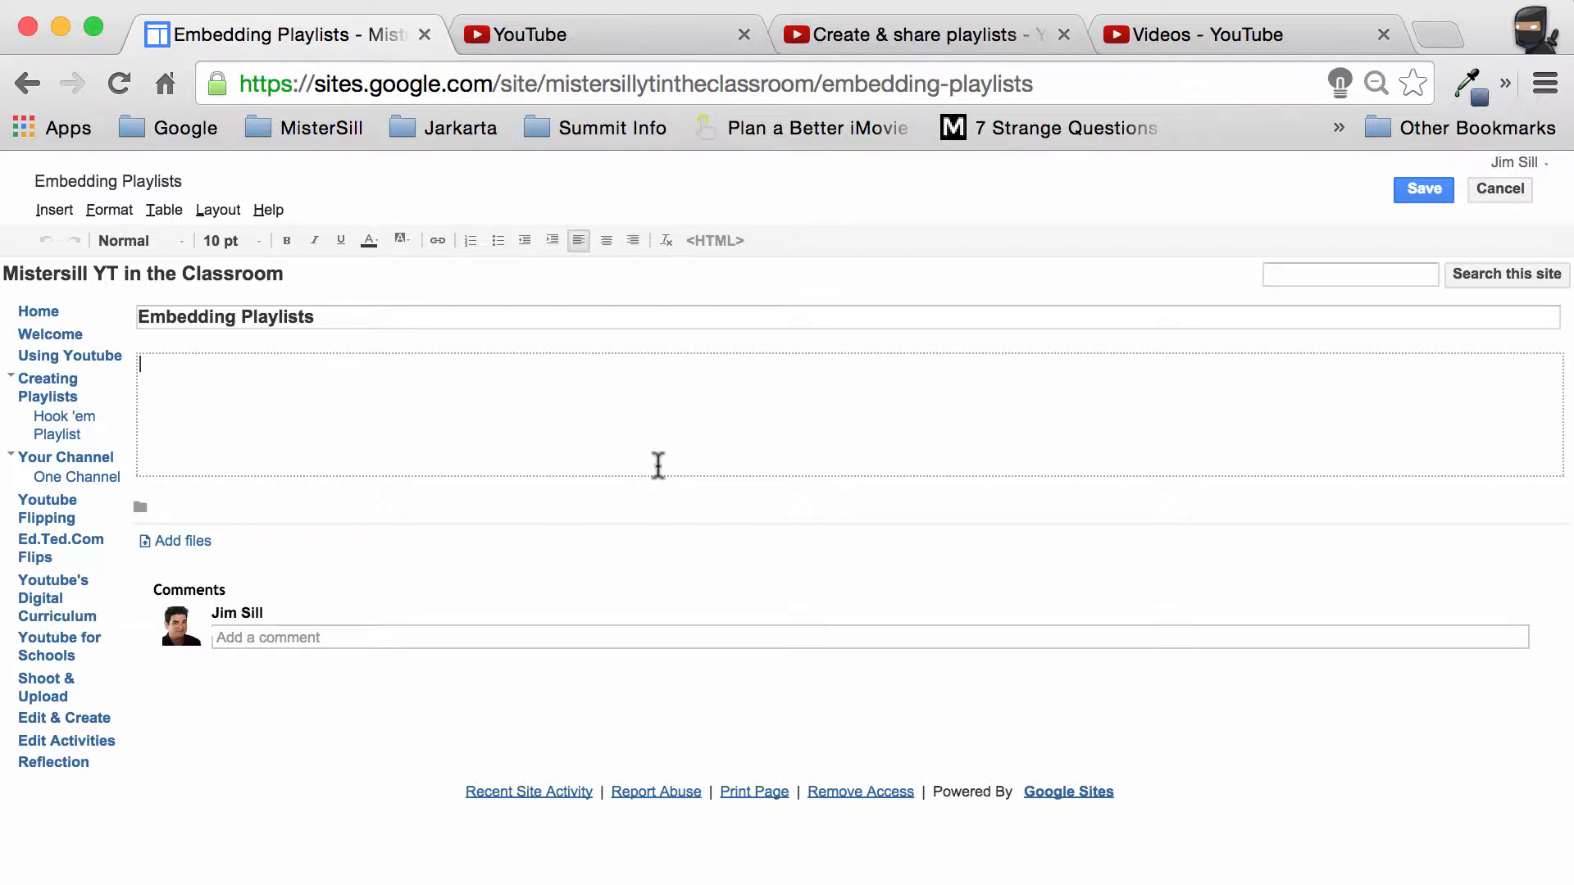
# Switch from the Google Sites editor to the YouTube browser tab.
pyautogui.click(522, 34)
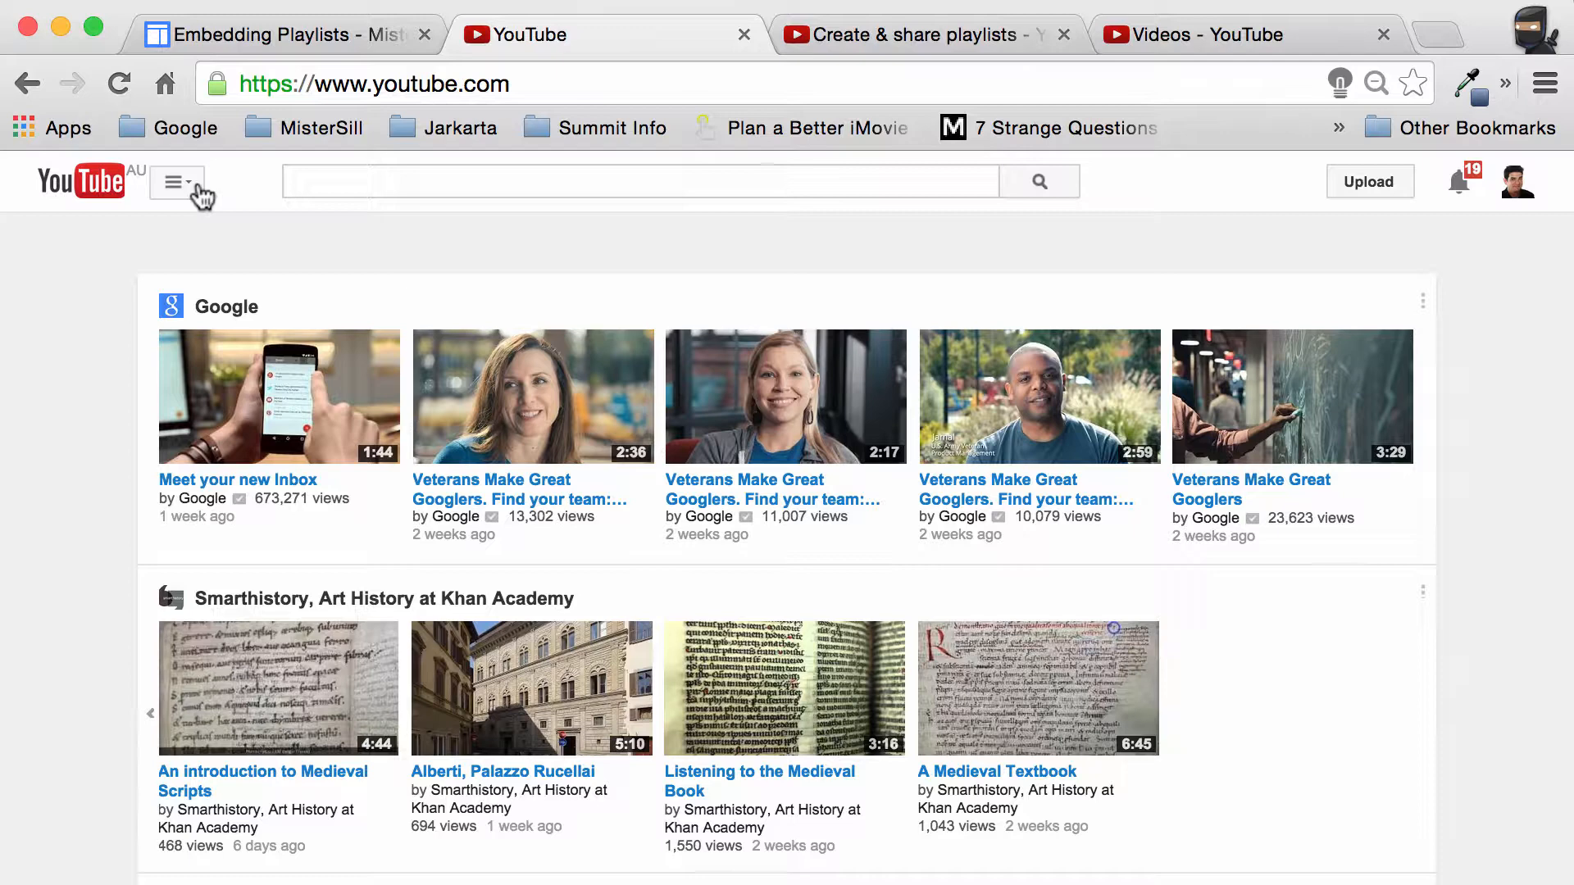
pyautogui.moveTo(209, 197)
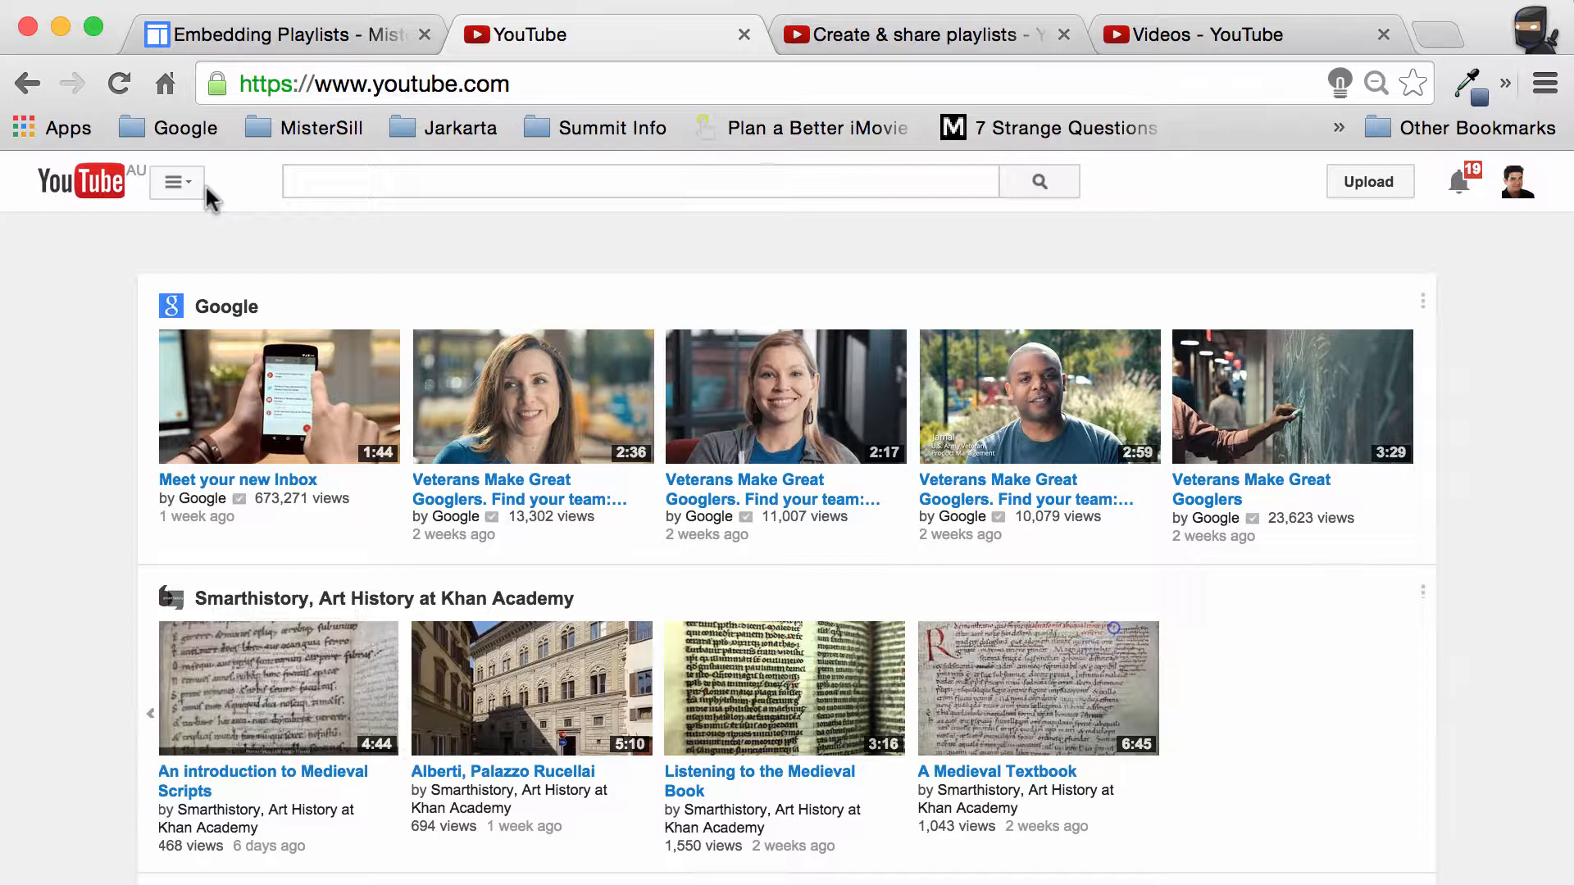
pyautogui.moveTo(179, 200)
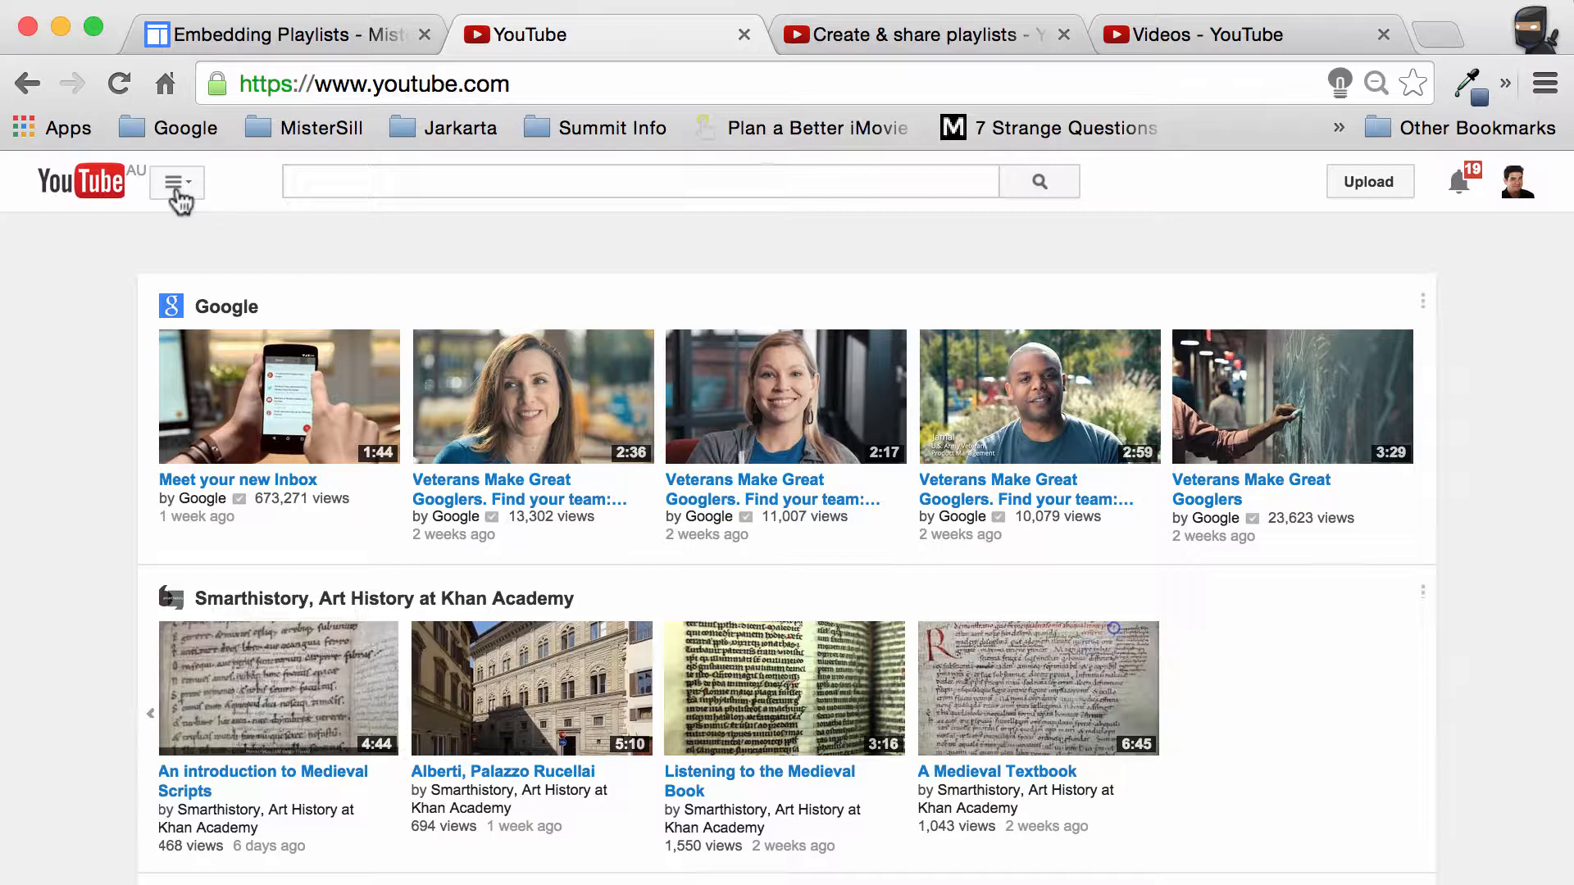
# Open the 'Maps' playlist from the guide menu's full playlists list.
pyautogui.click(176, 182)
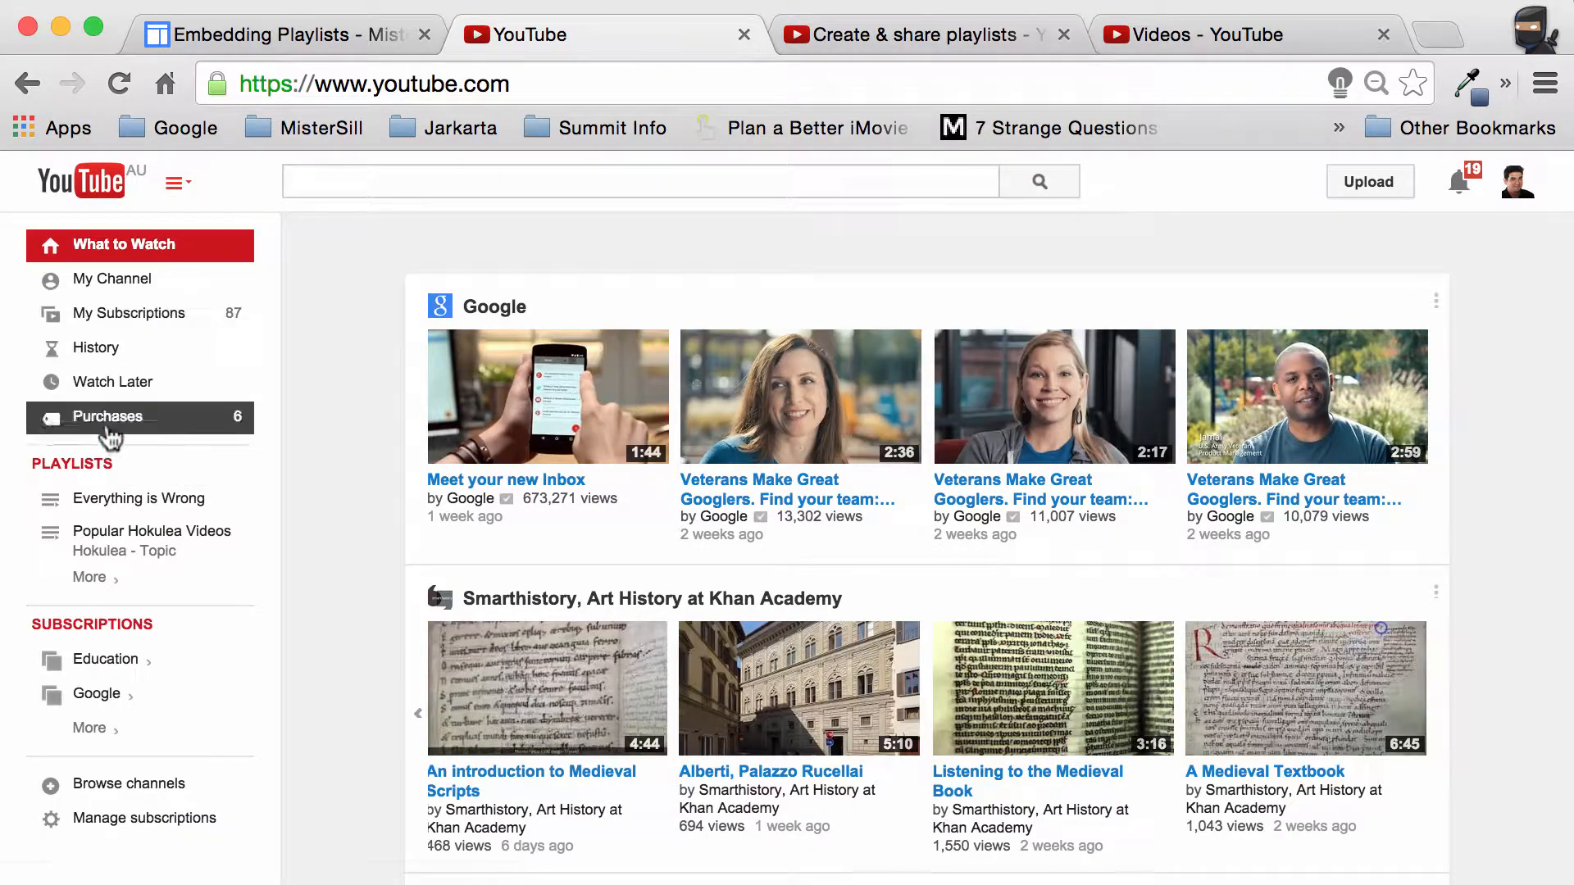
pyautogui.moveTo(138, 497)
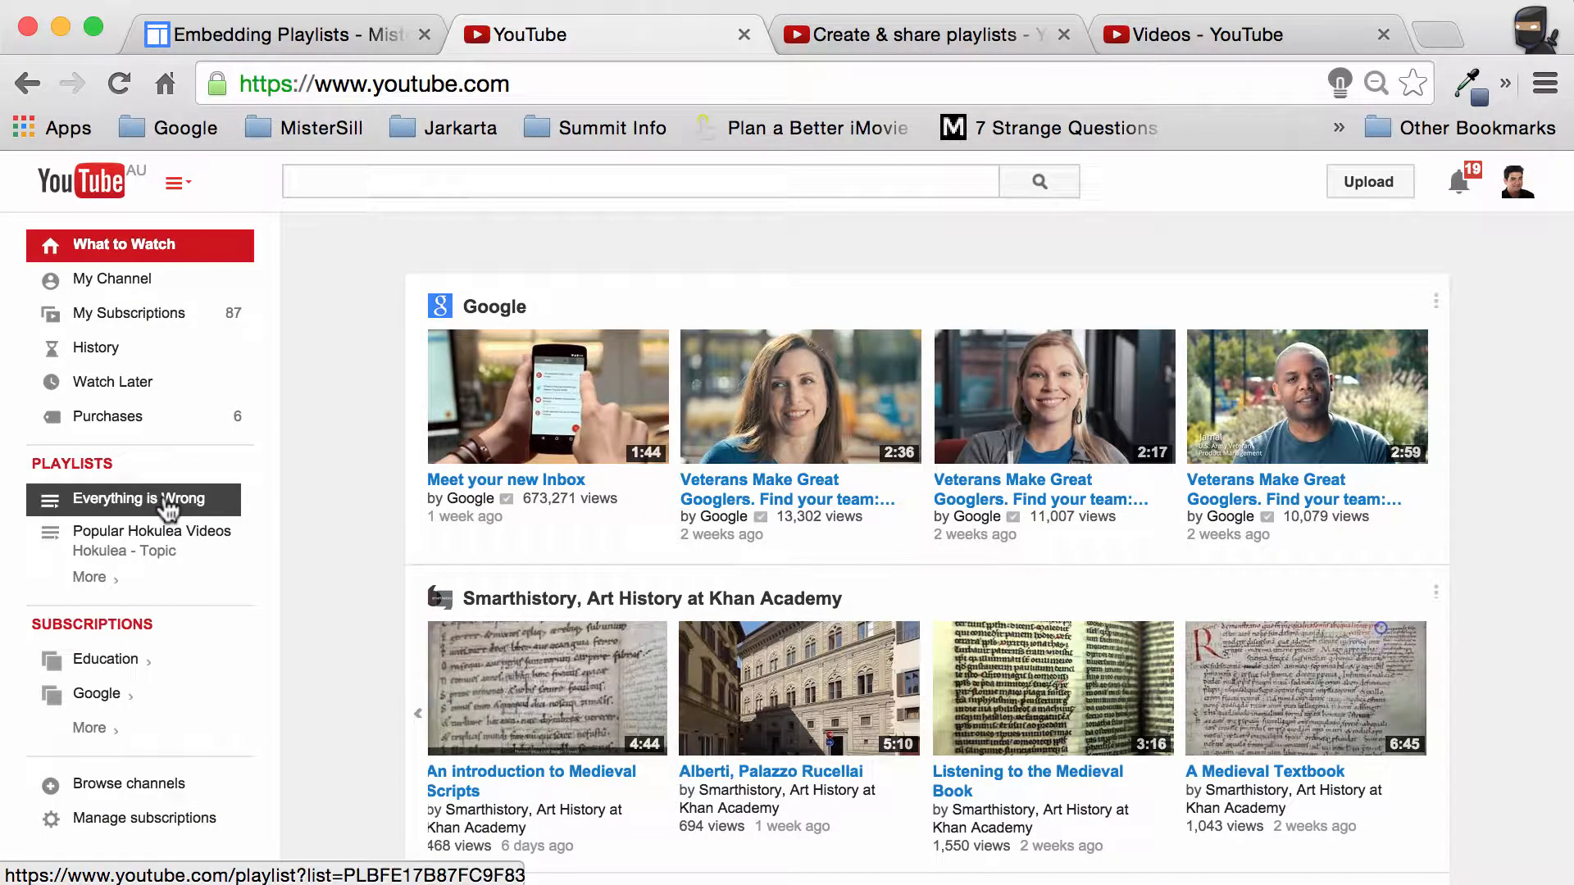
pyautogui.click(88, 576)
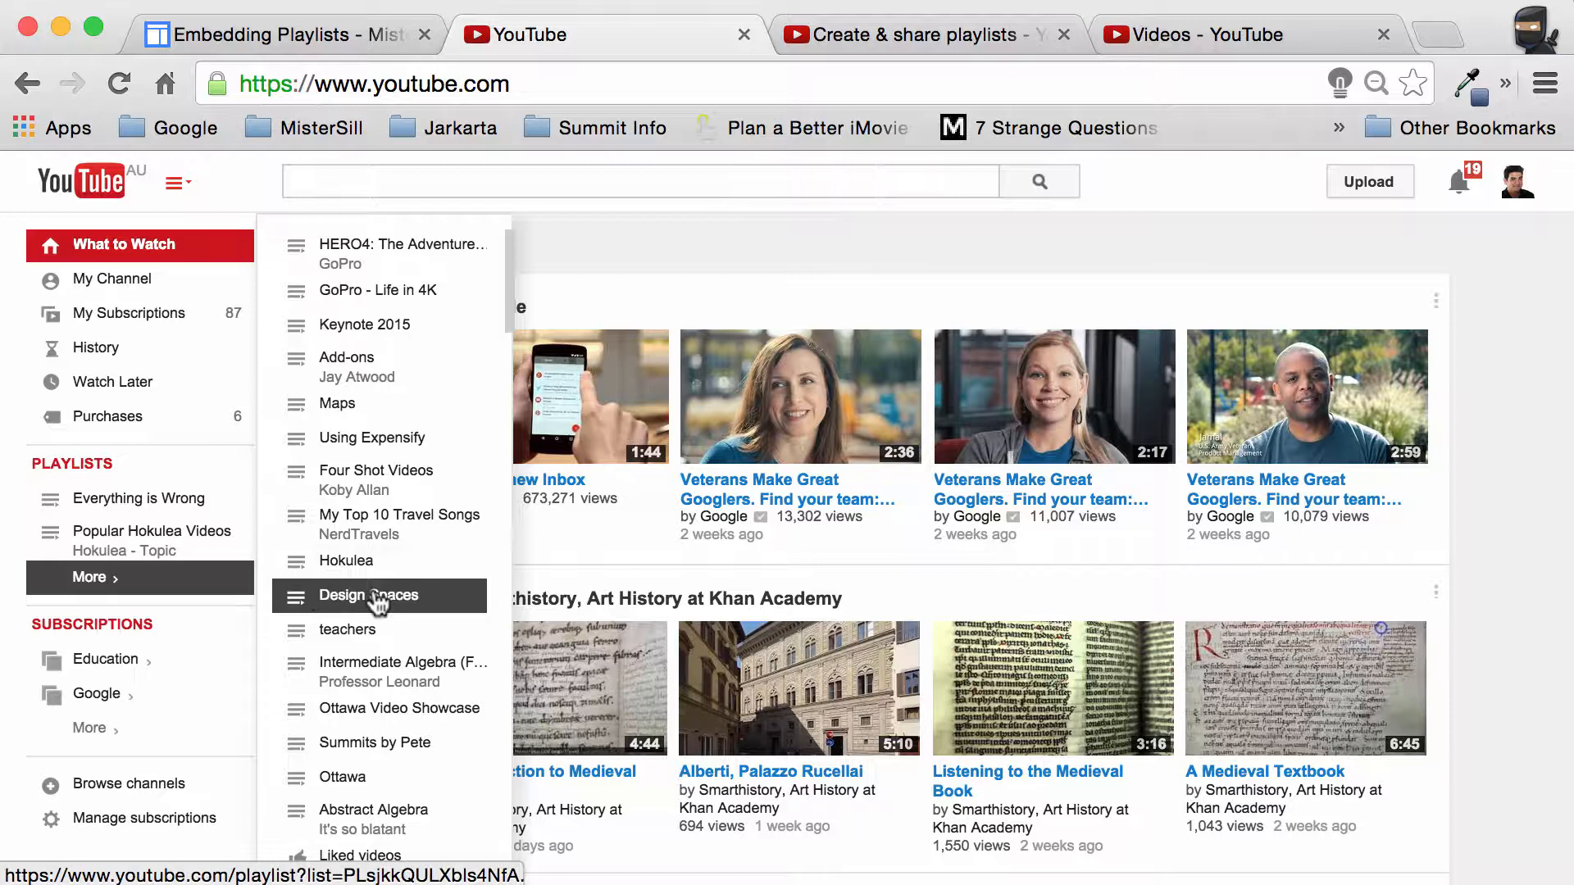
pyautogui.click(336, 403)
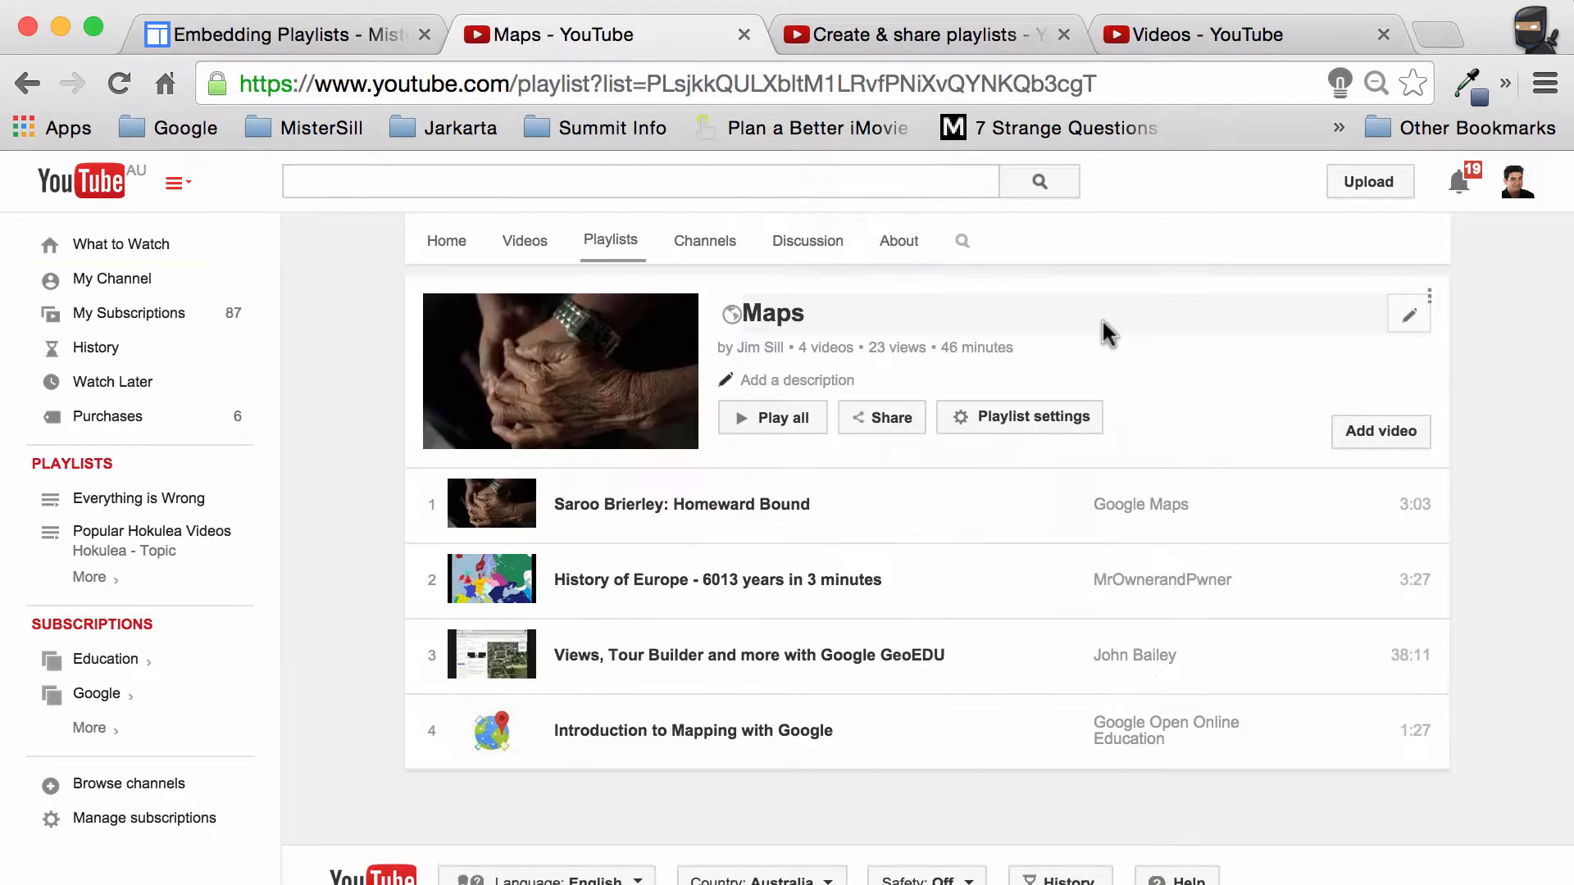
pyautogui.moveTo(1003, 346)
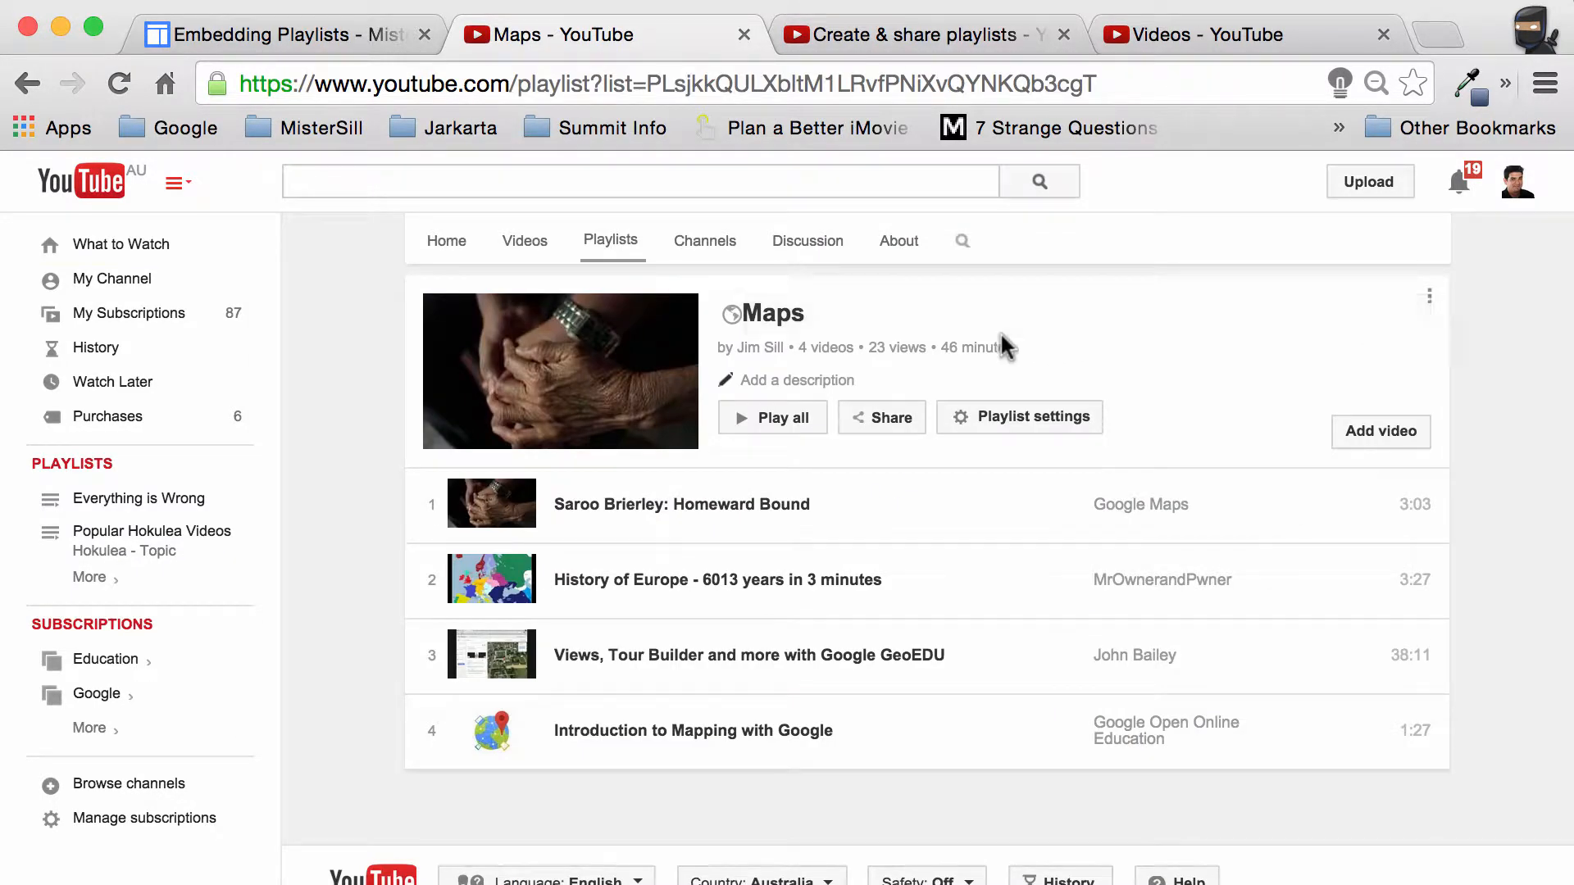
# Show the Maps playlist's share options and its iframe embed code.
pyautogui.click(881, 417)
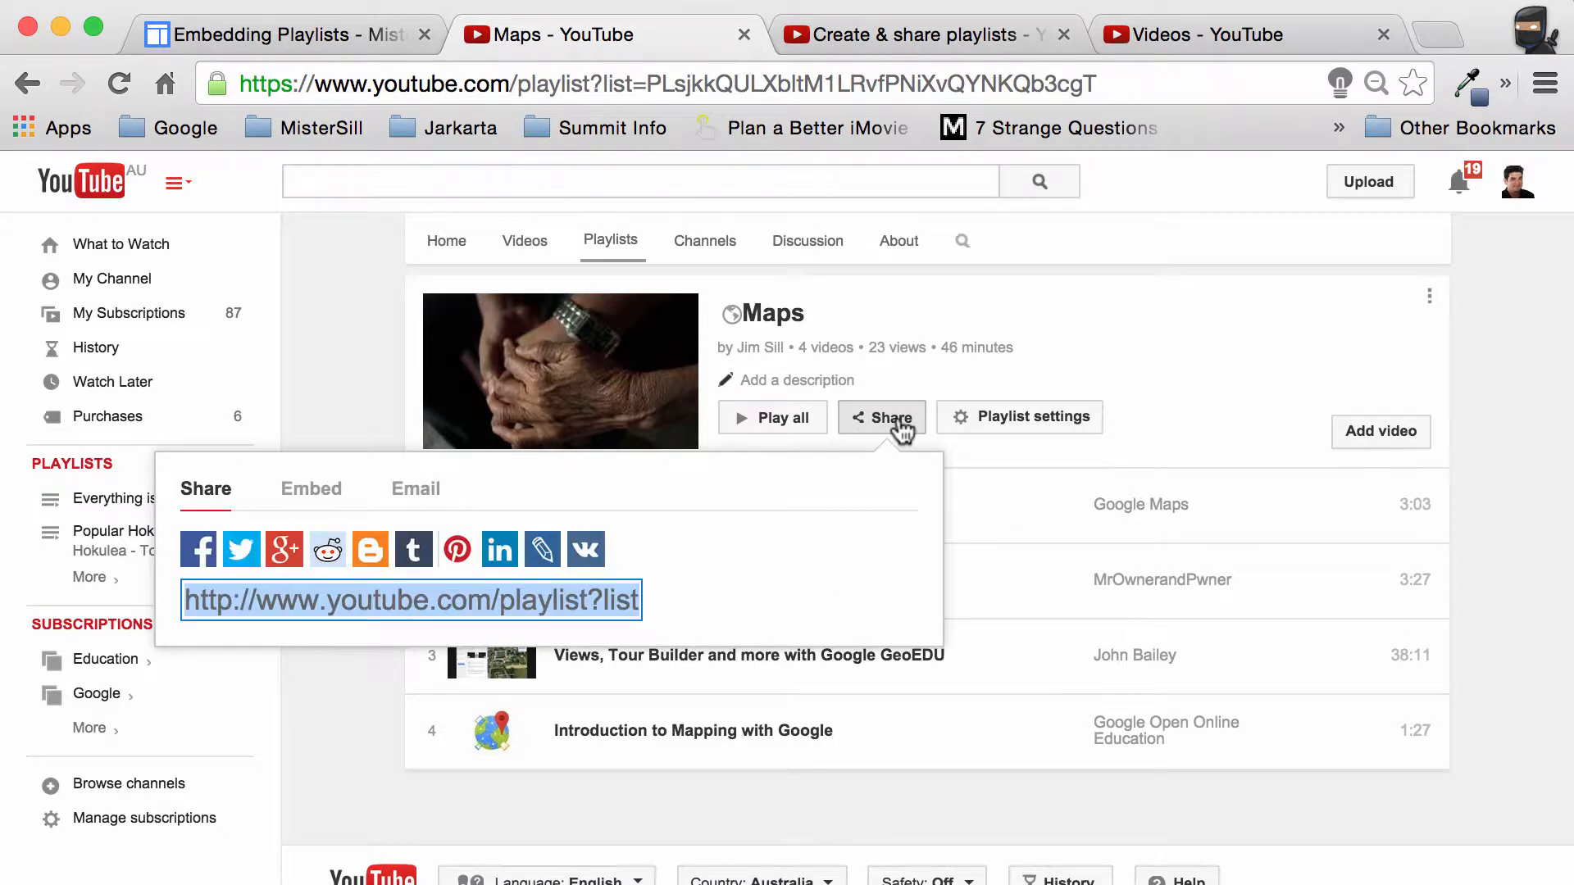
pyautogui.click(312, 489)
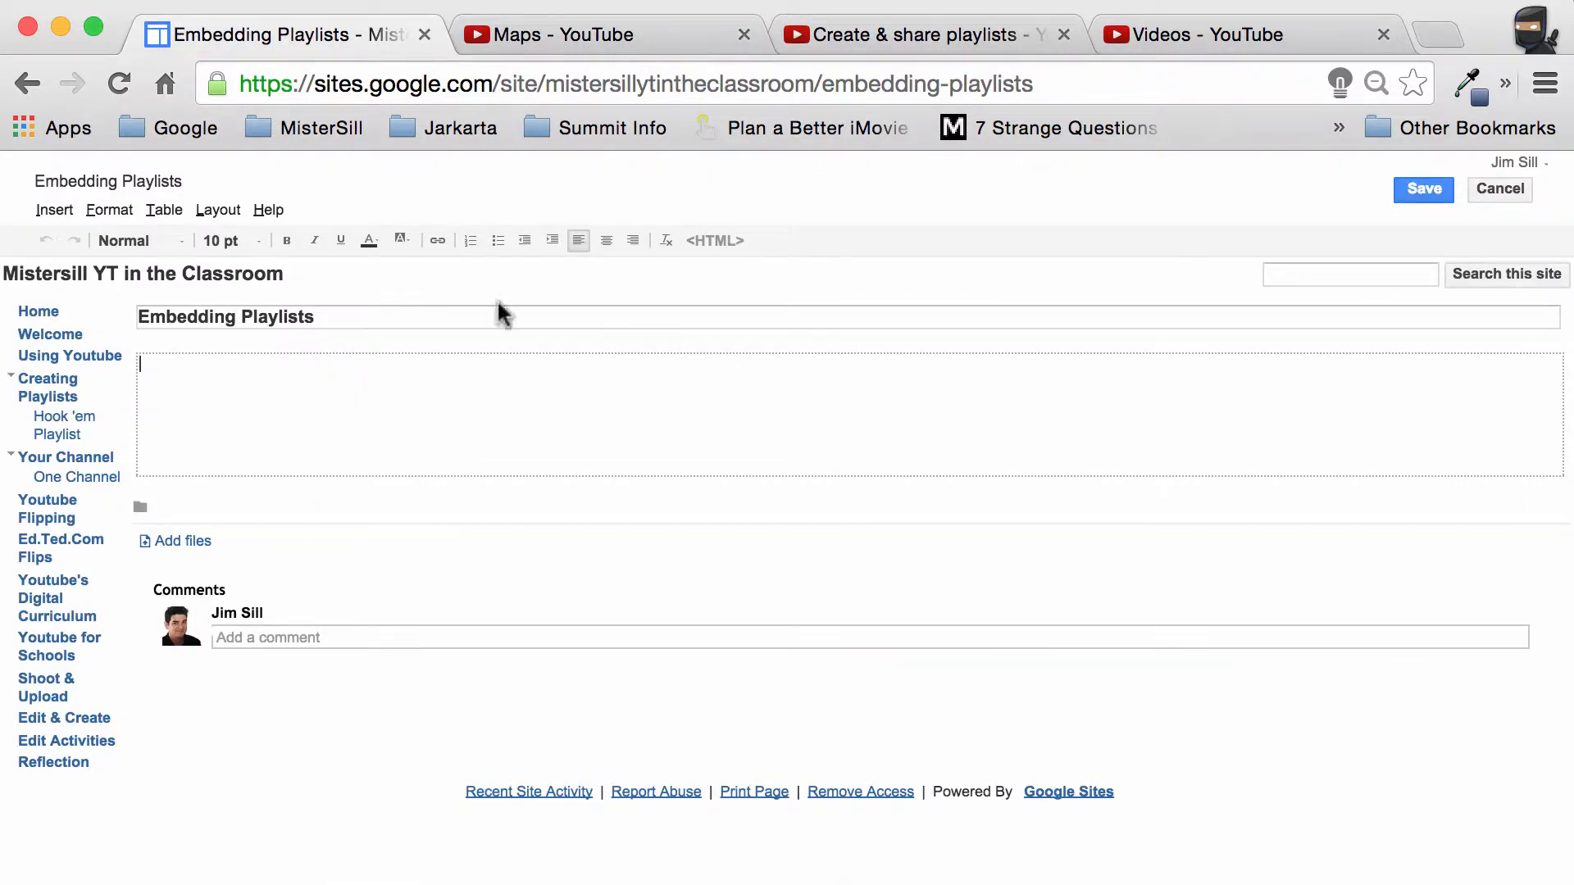
# Search the gadget gallery for 'em' and open the Embed gadget's details.
pyautogui.click(54, 209)
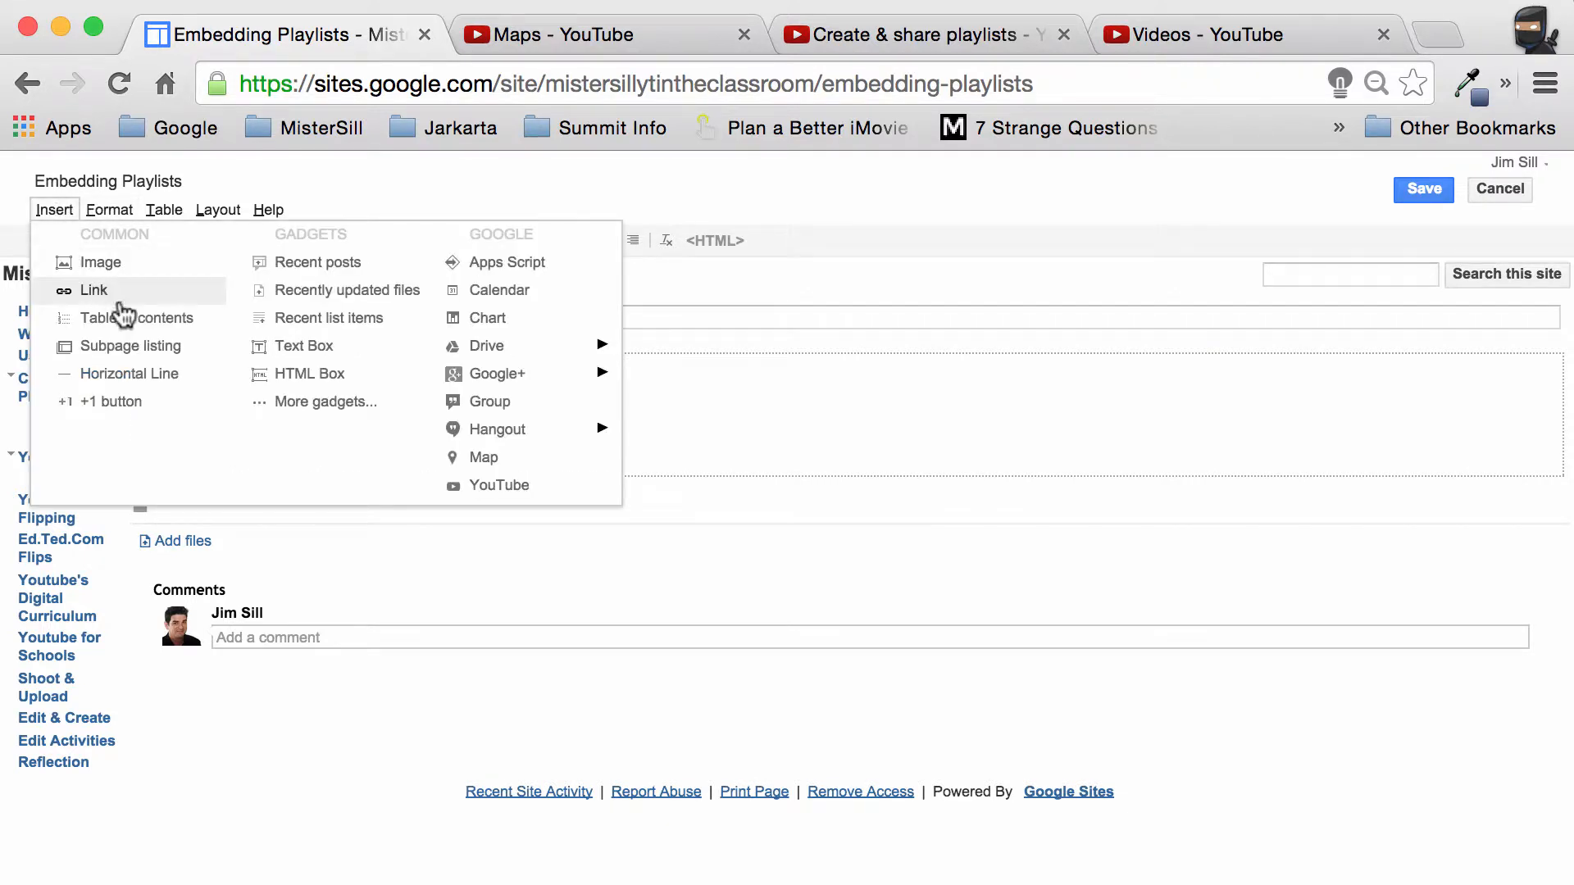
pyautogui.moveTo(324, 401)
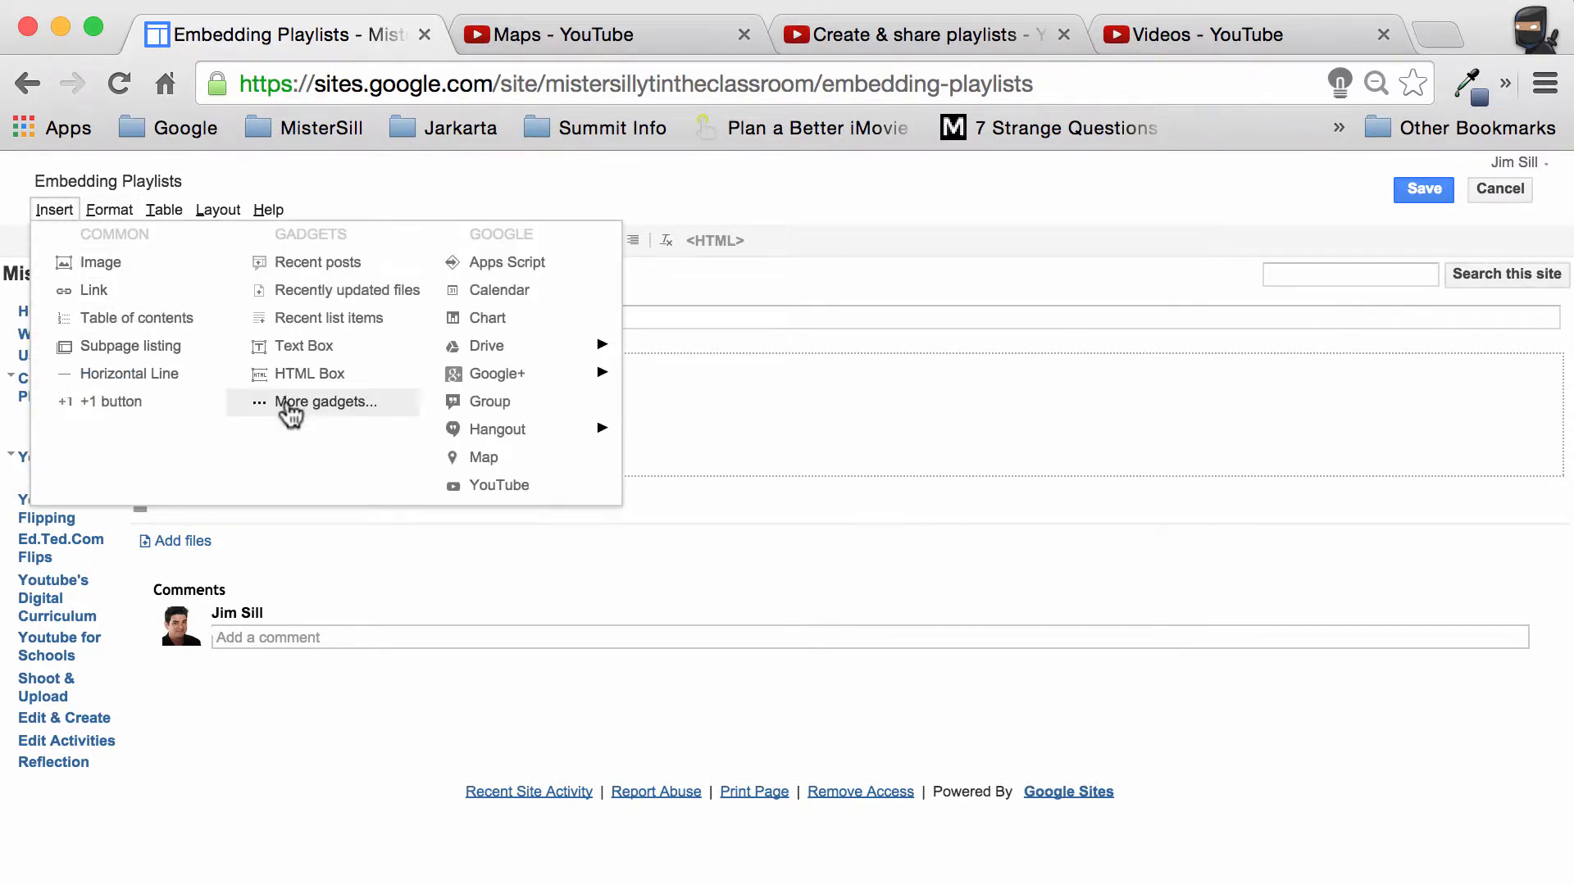
pyautogui.click(324, 401)
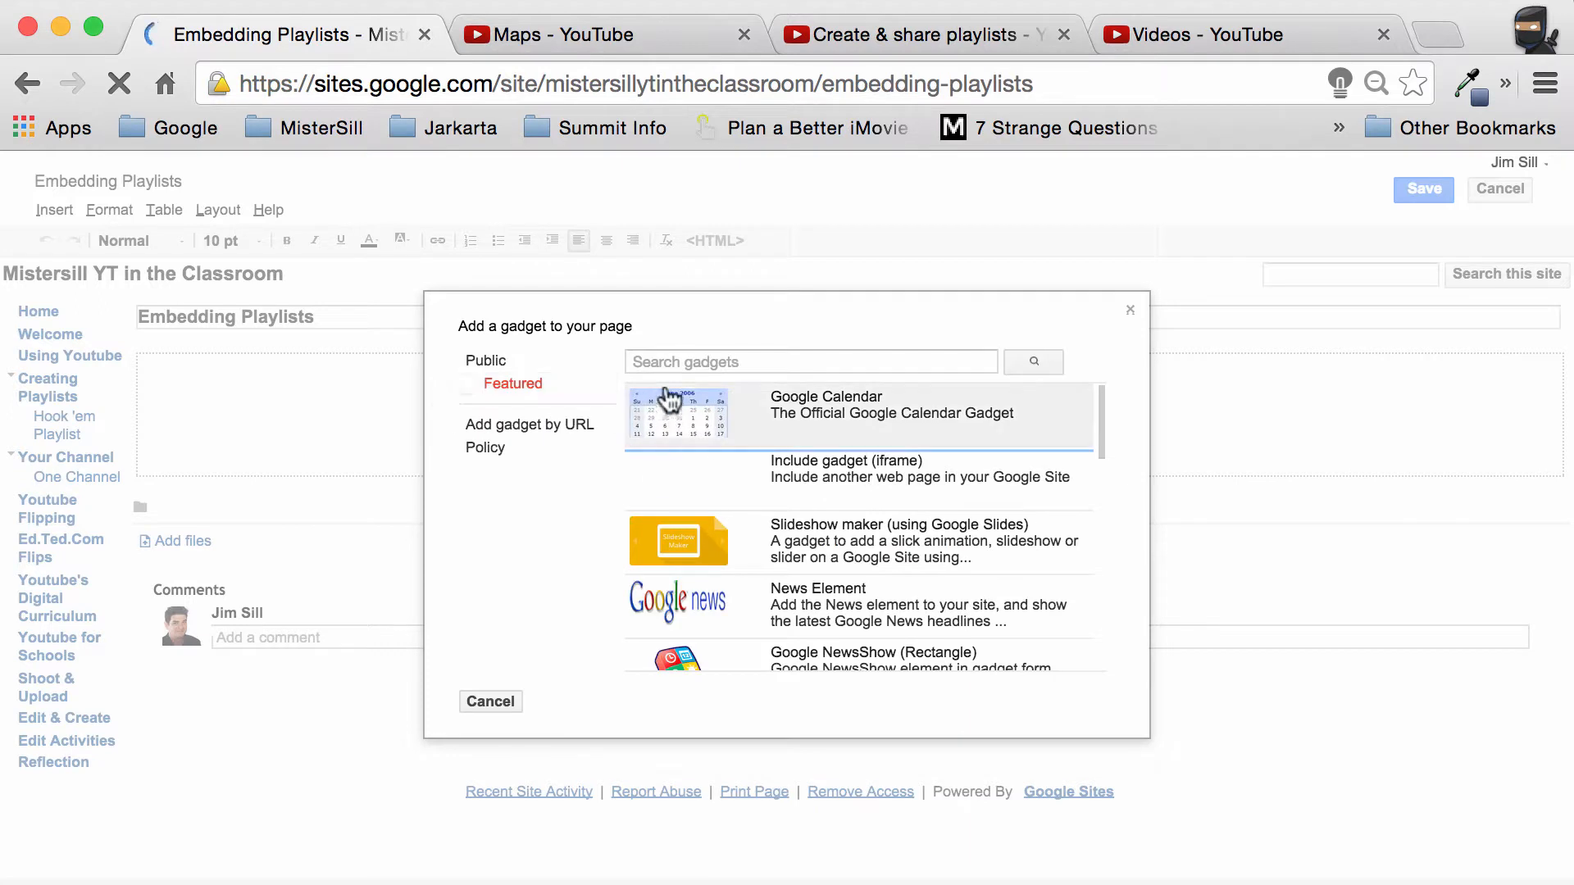
pyautogui.write('embed')
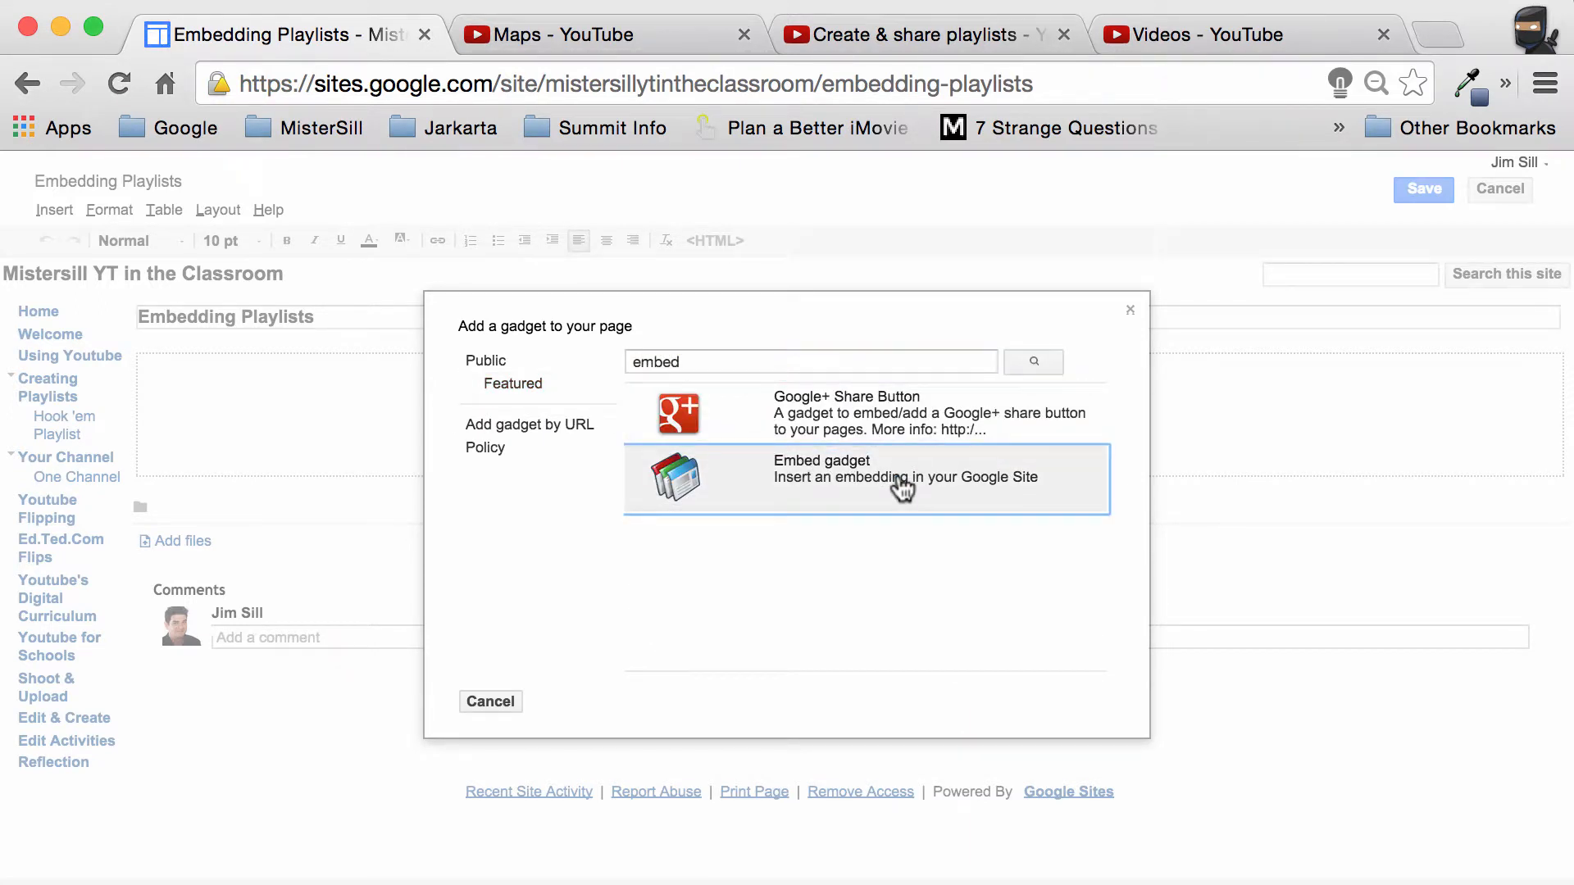
pyautogui.moveTo(693, 487)
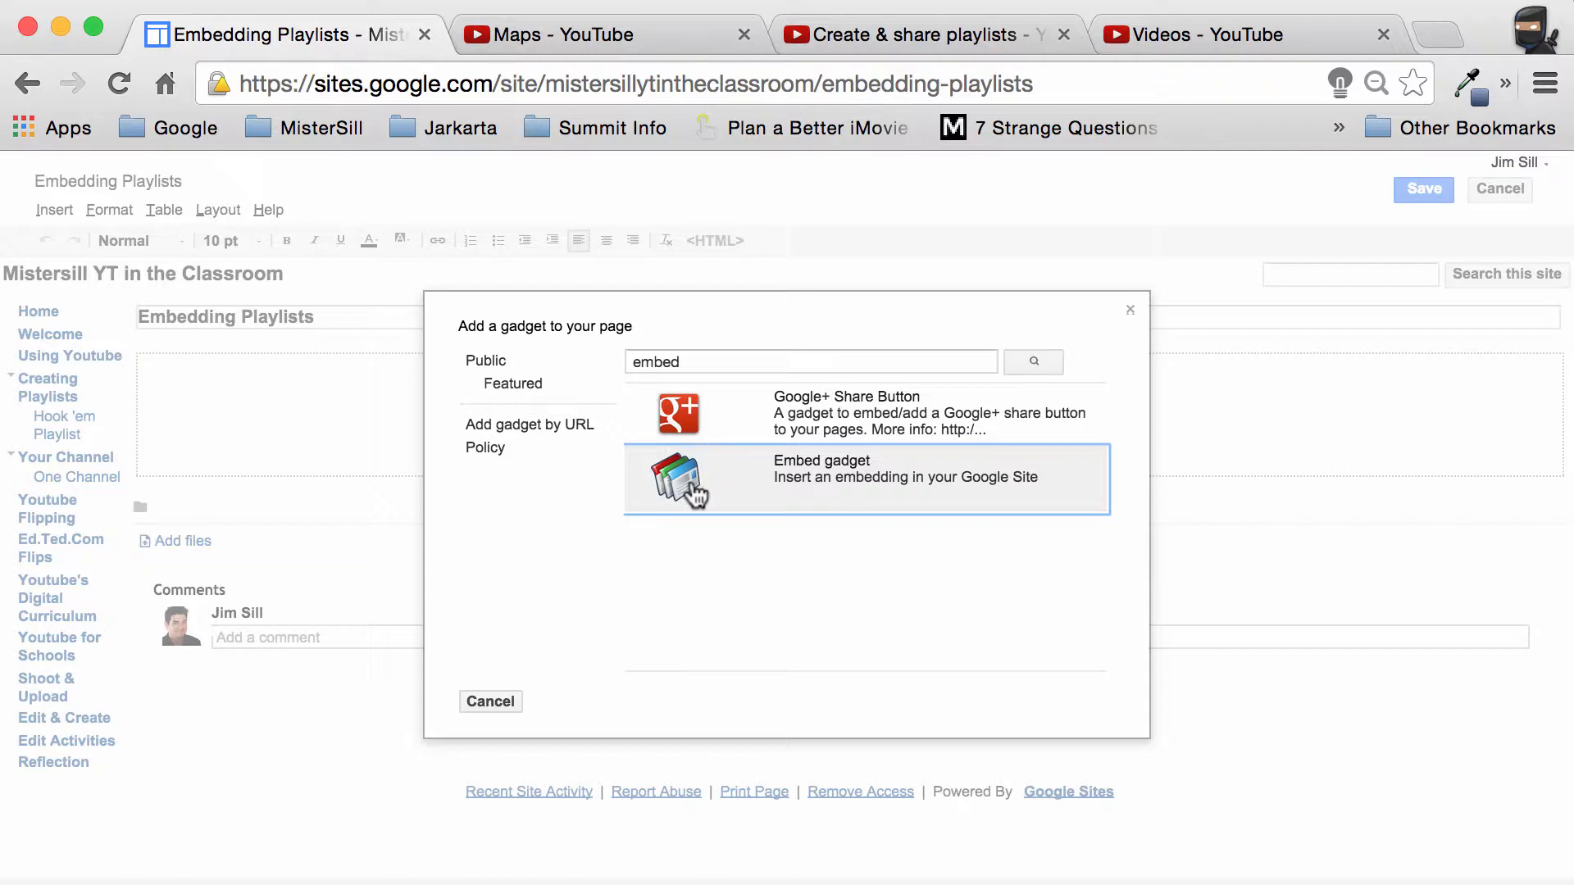
pyautogui.click(865, 478)
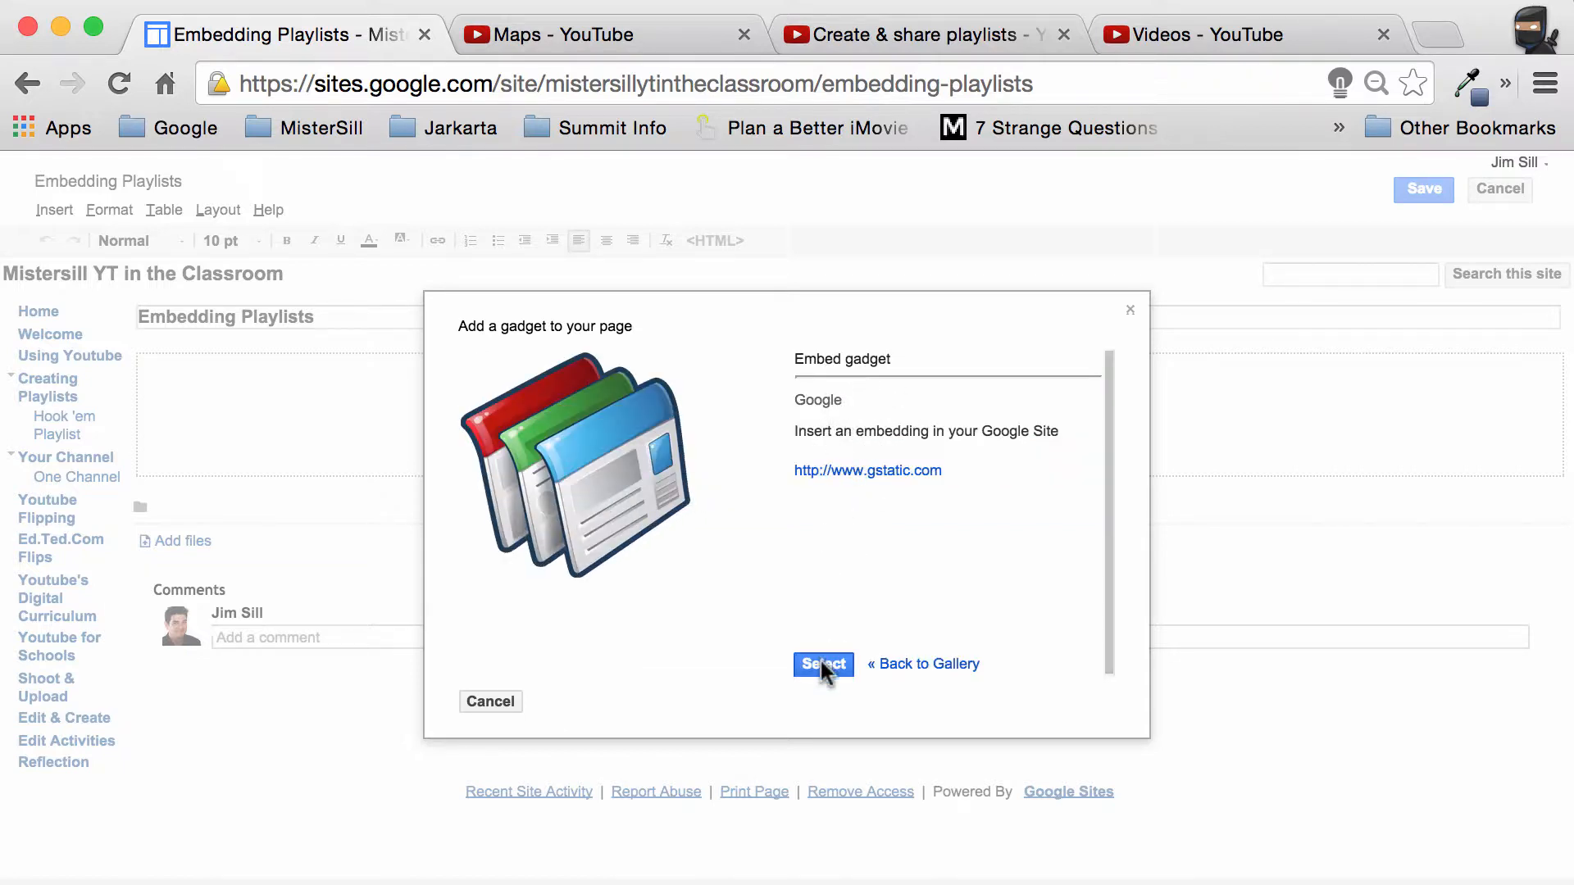
# Insert the Embed gadget with the Maps playlist iframe code at 560×315.
pyautogui.click(822, 665)
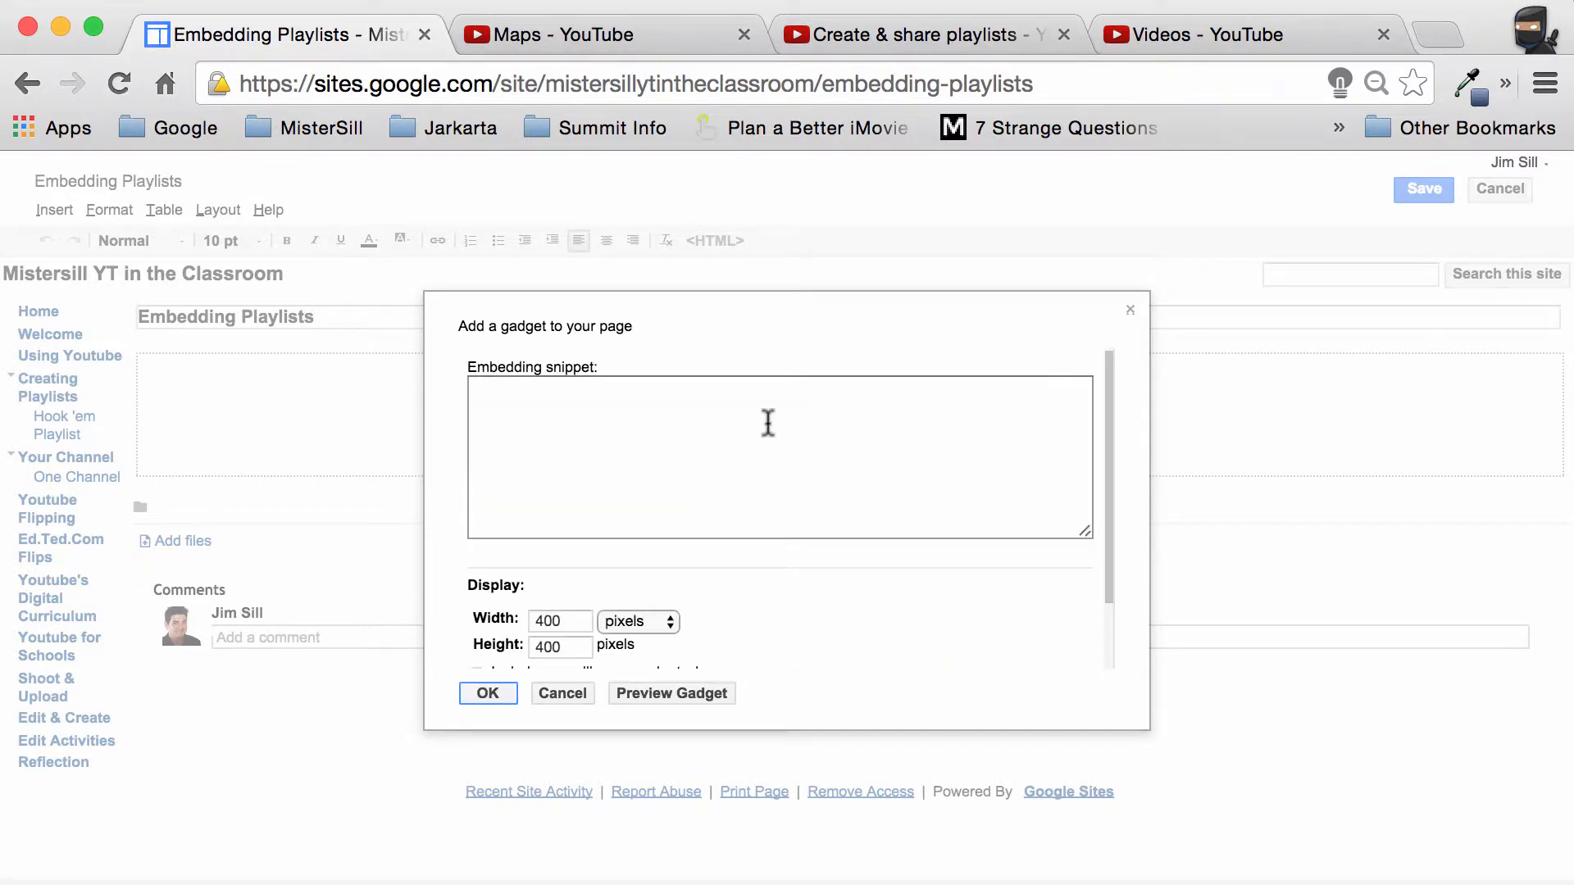
pyautogui.write('<iframe width="560" height="315" src="//www.youtube.com/embed/videoseries?list=PLsjkkQULXbltM1LRvfPNiXvQYNKQb3cgT" frameborder="0" allowfullscreen></iframe>')
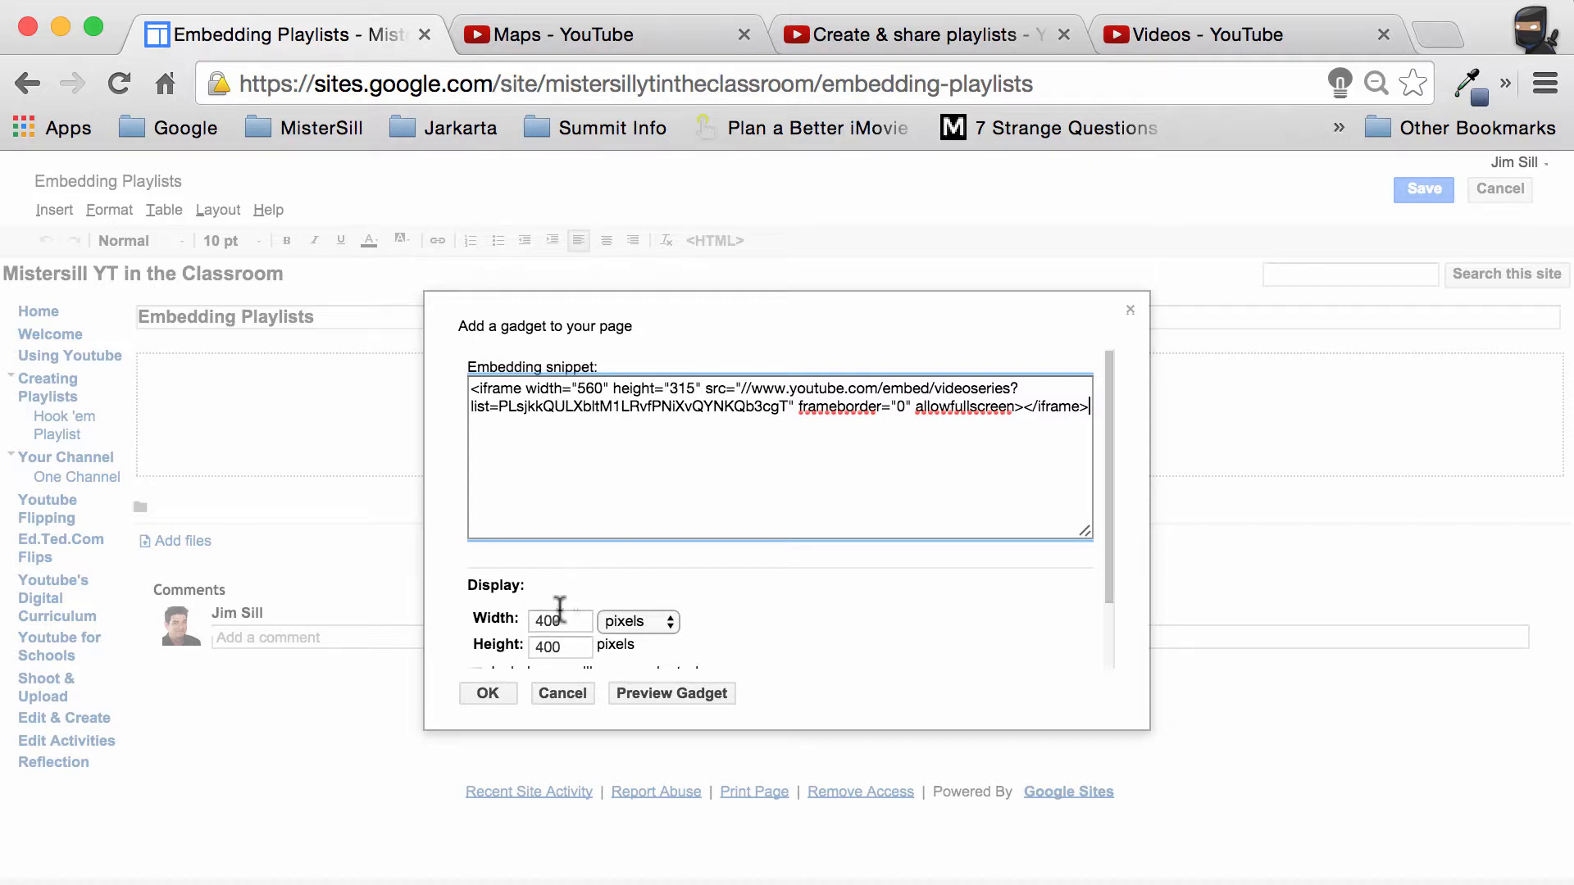
pyautogui.moveTo(602, 389)
pyautogui.write('315')
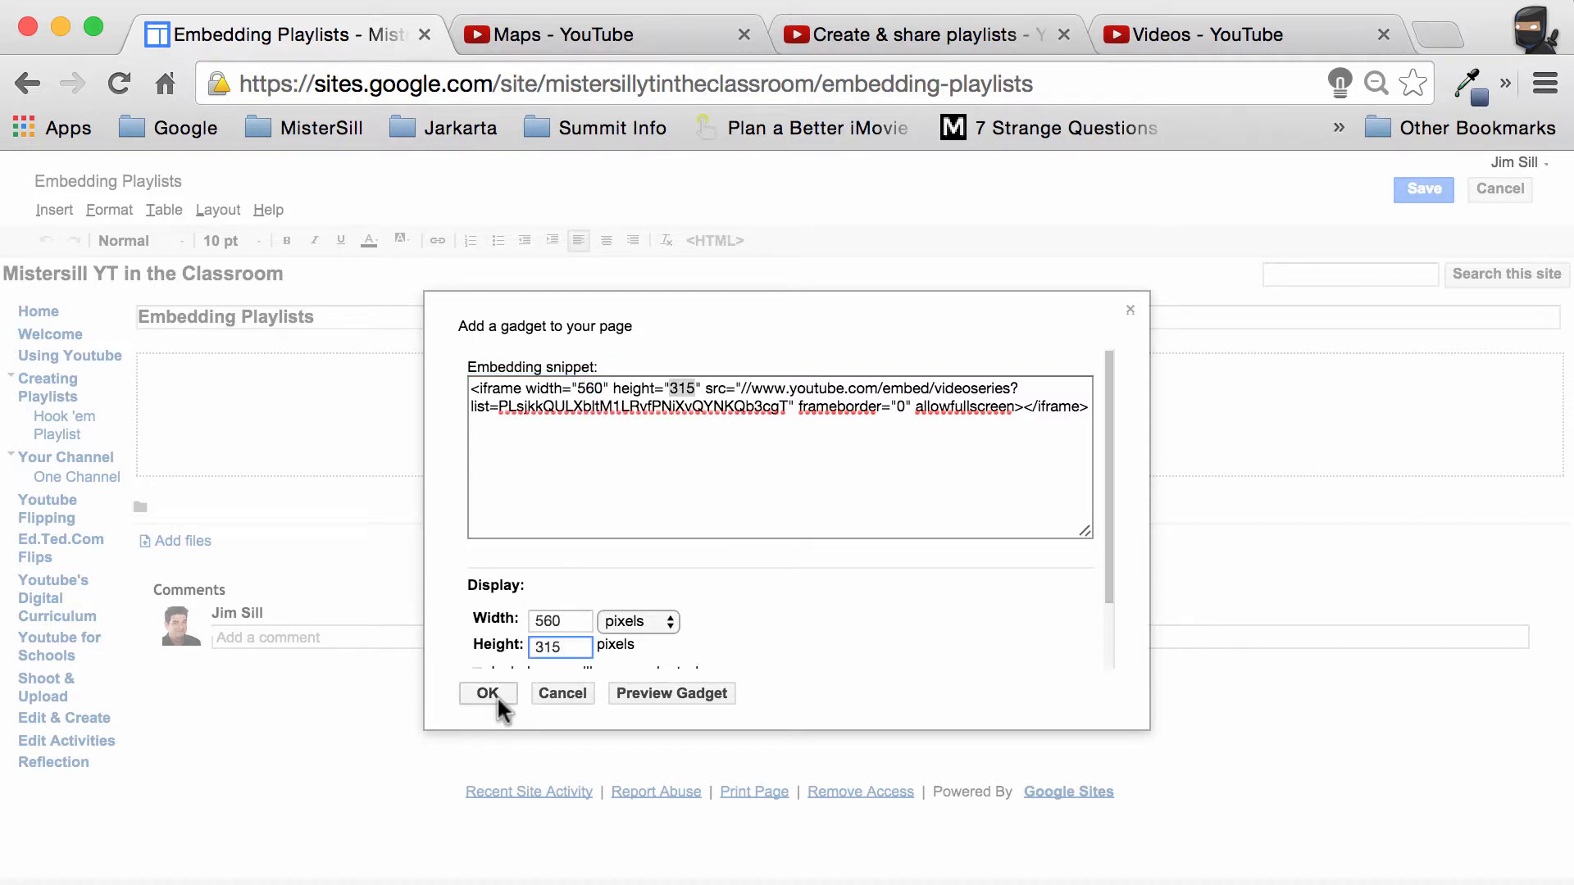
pyautogui.click(488, 694)
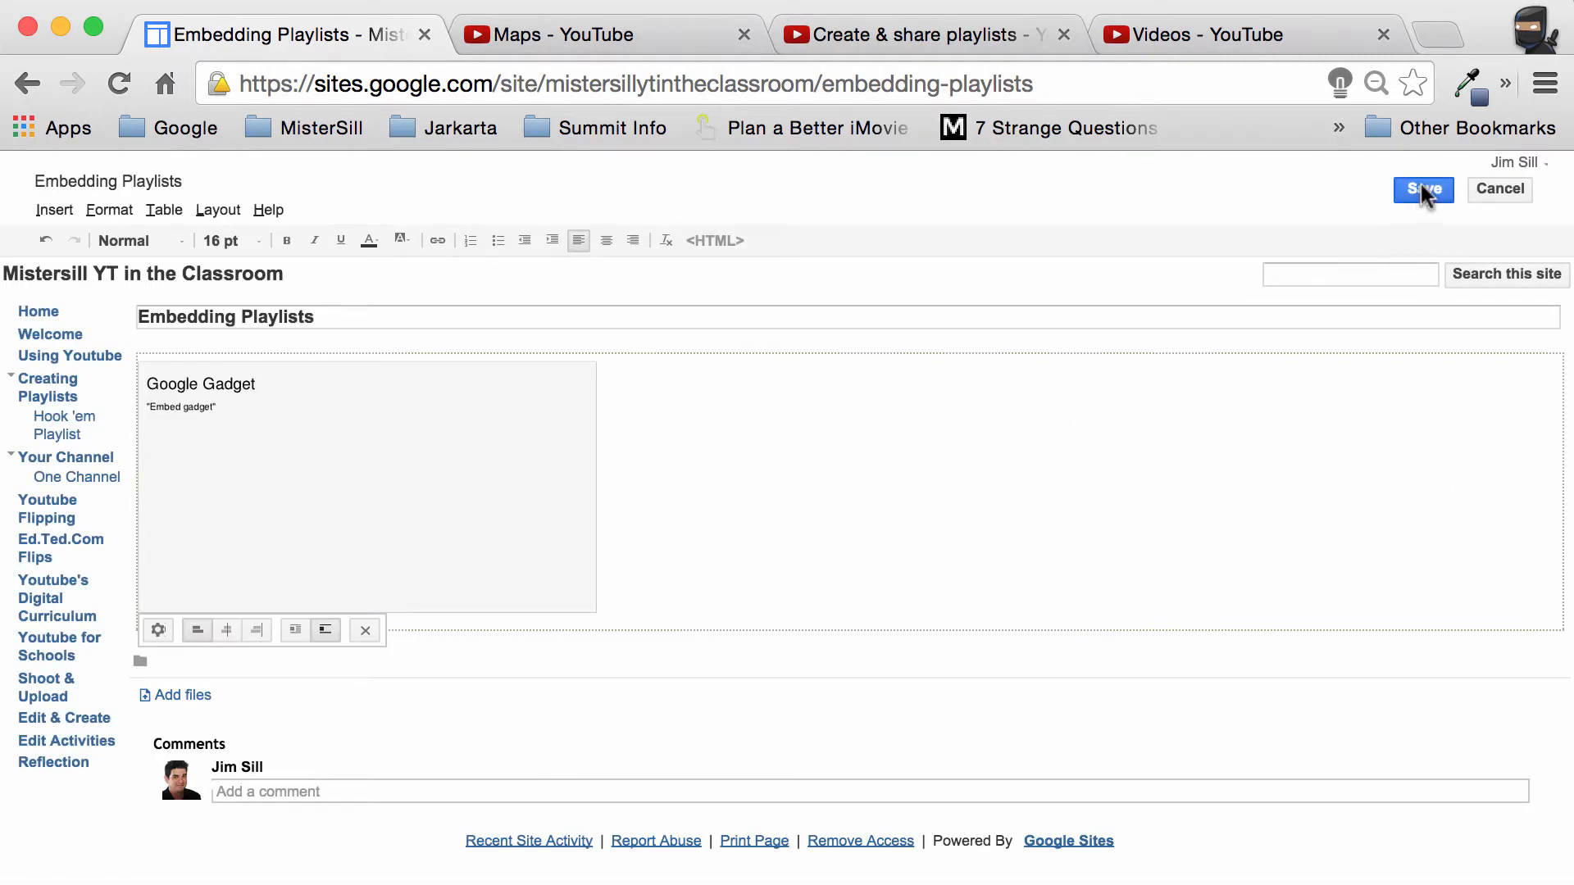
# Save the page and reveal the embedded player's four-video playlist.
pyautogui.click(1422, 188)
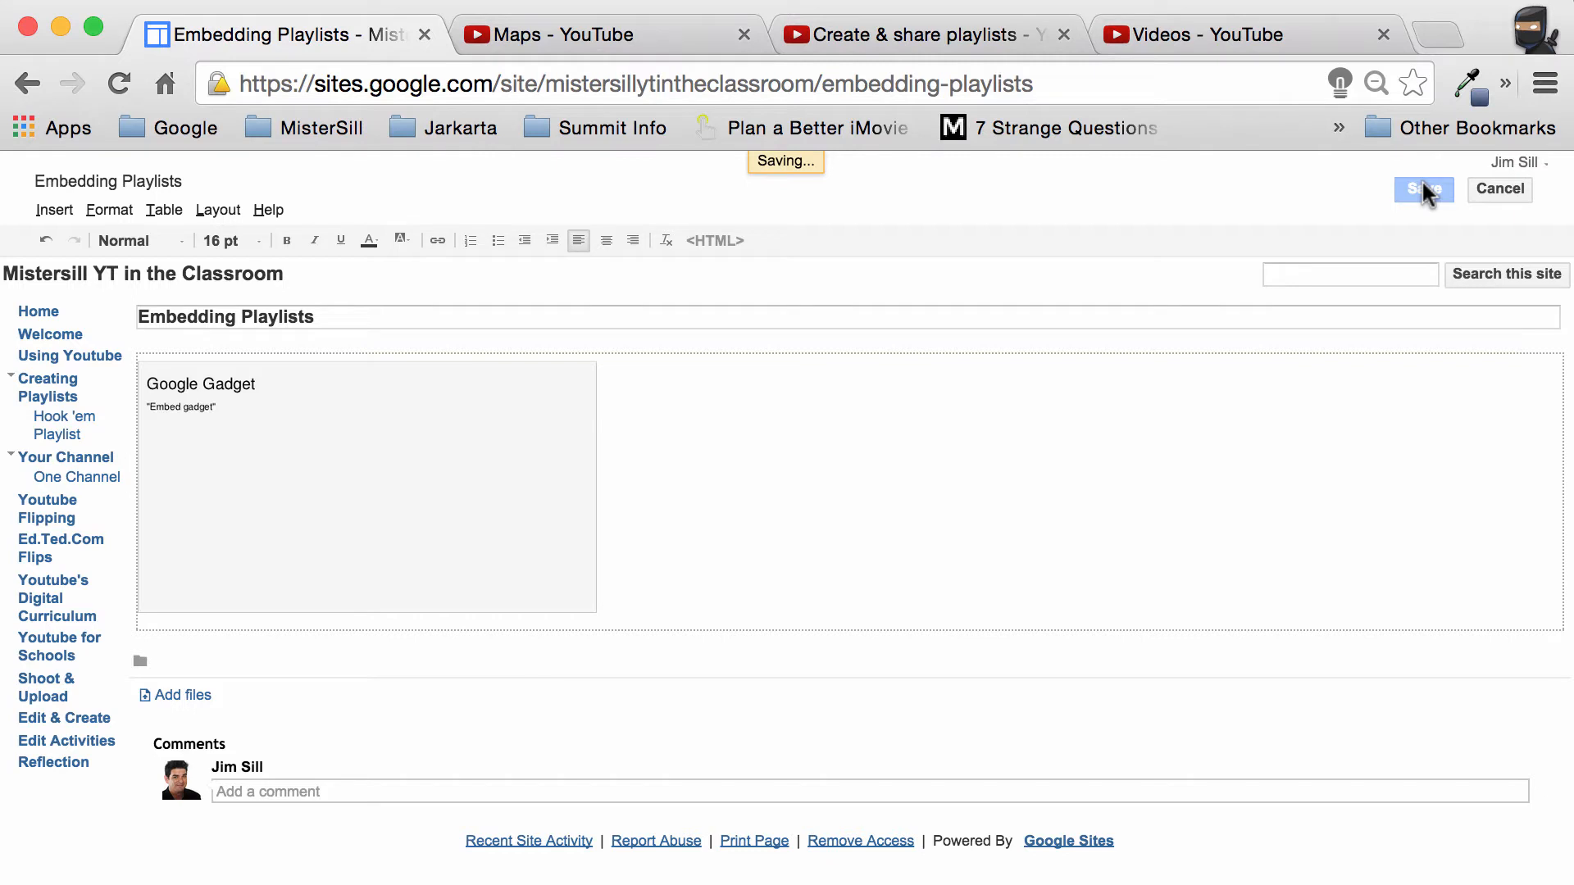
pyautogui.click(1422, 189)
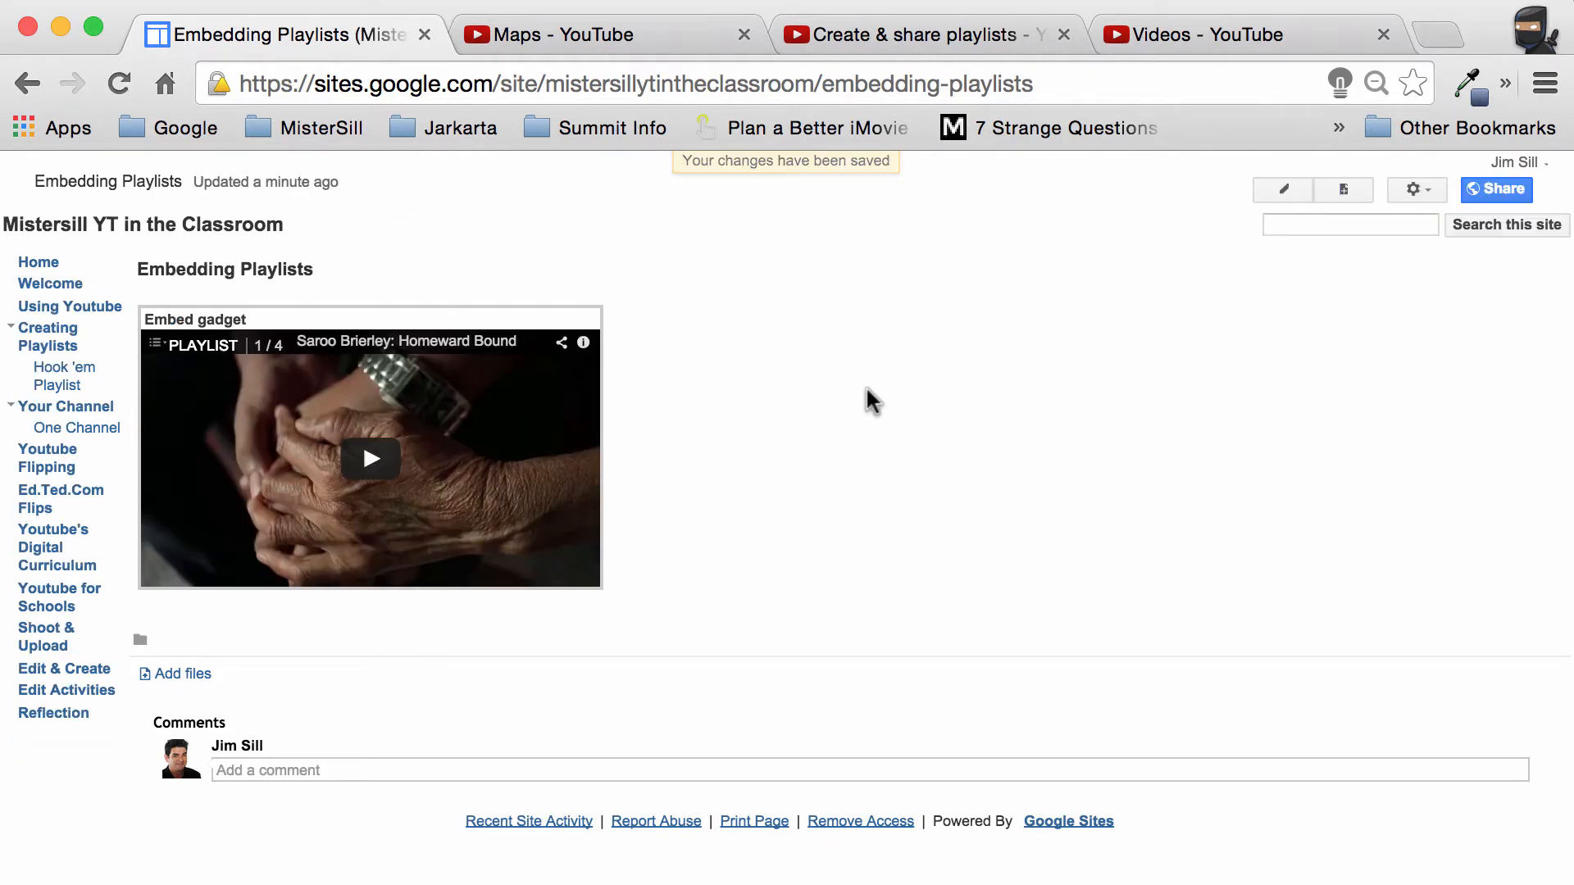
pyautogui.moveTo(156, 348)
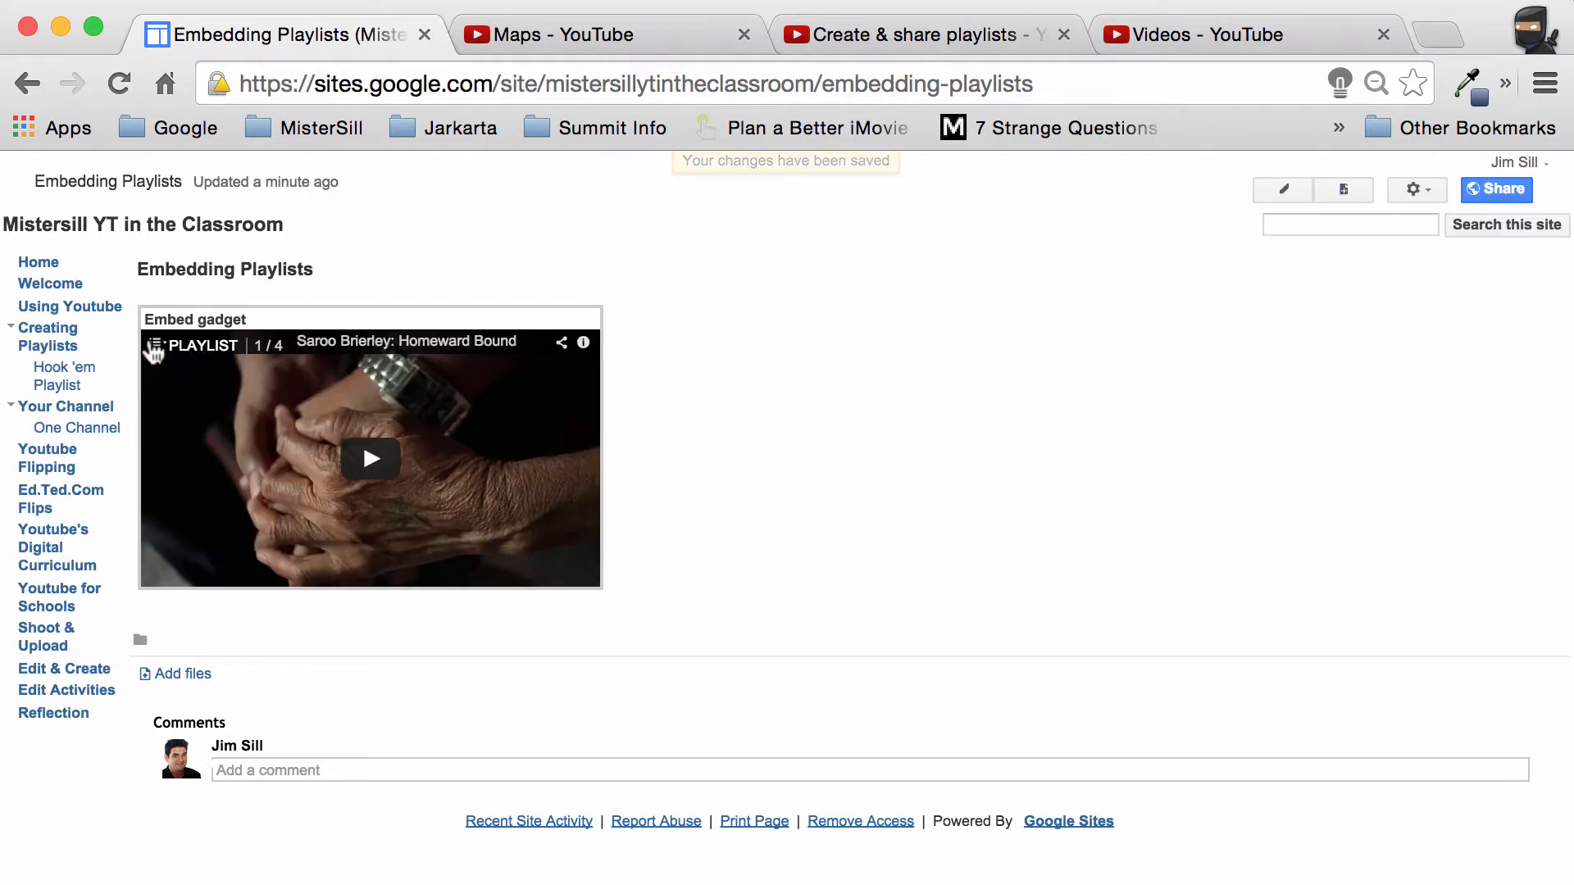
pyautogui.click(157, 345)
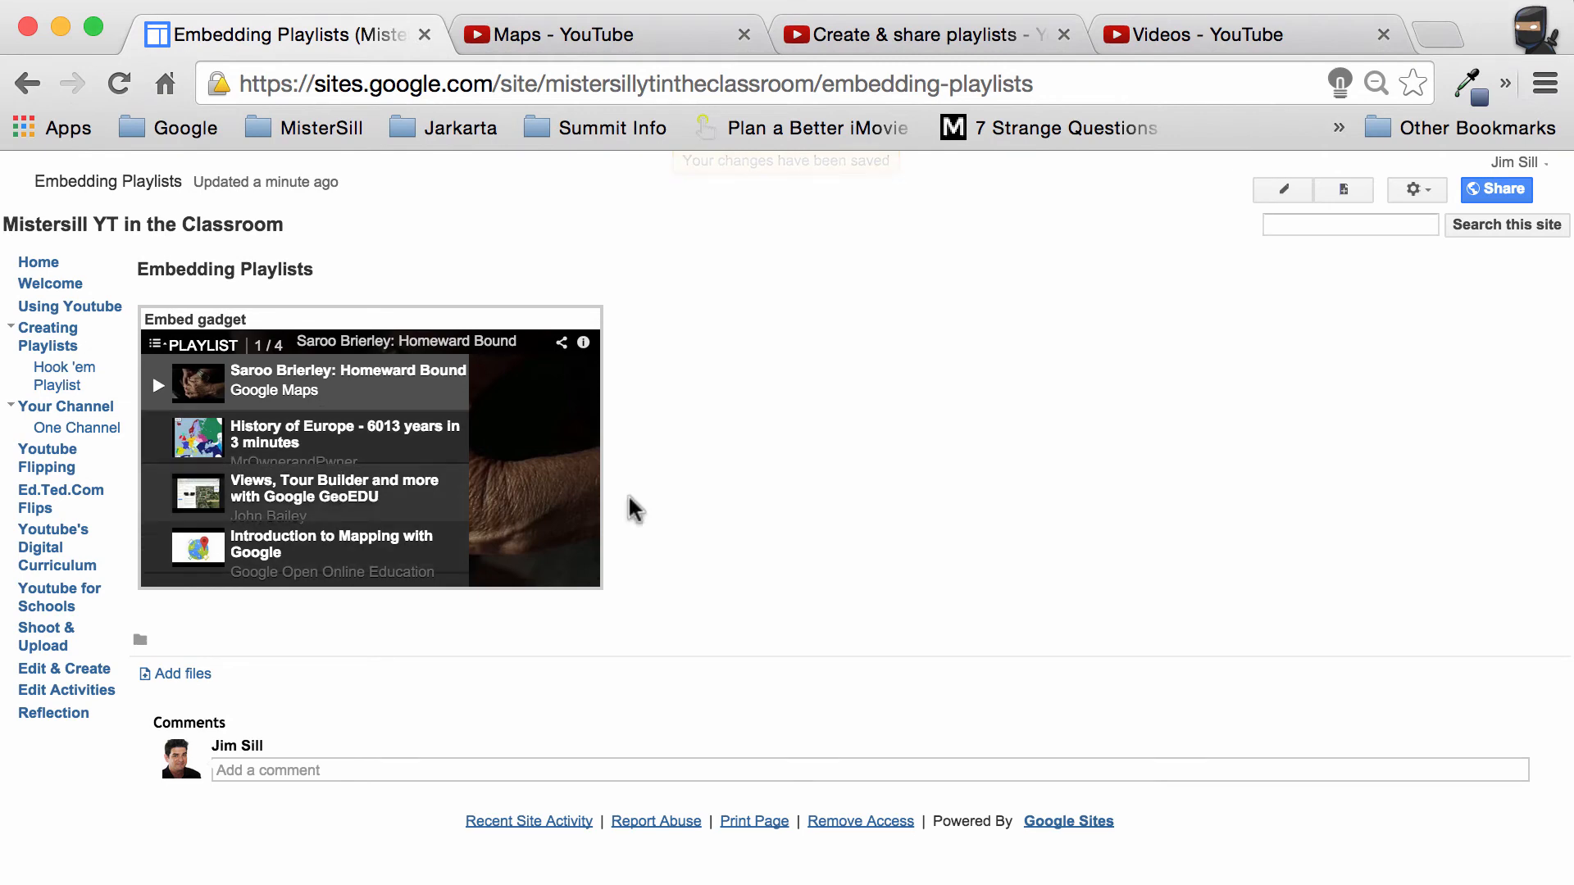